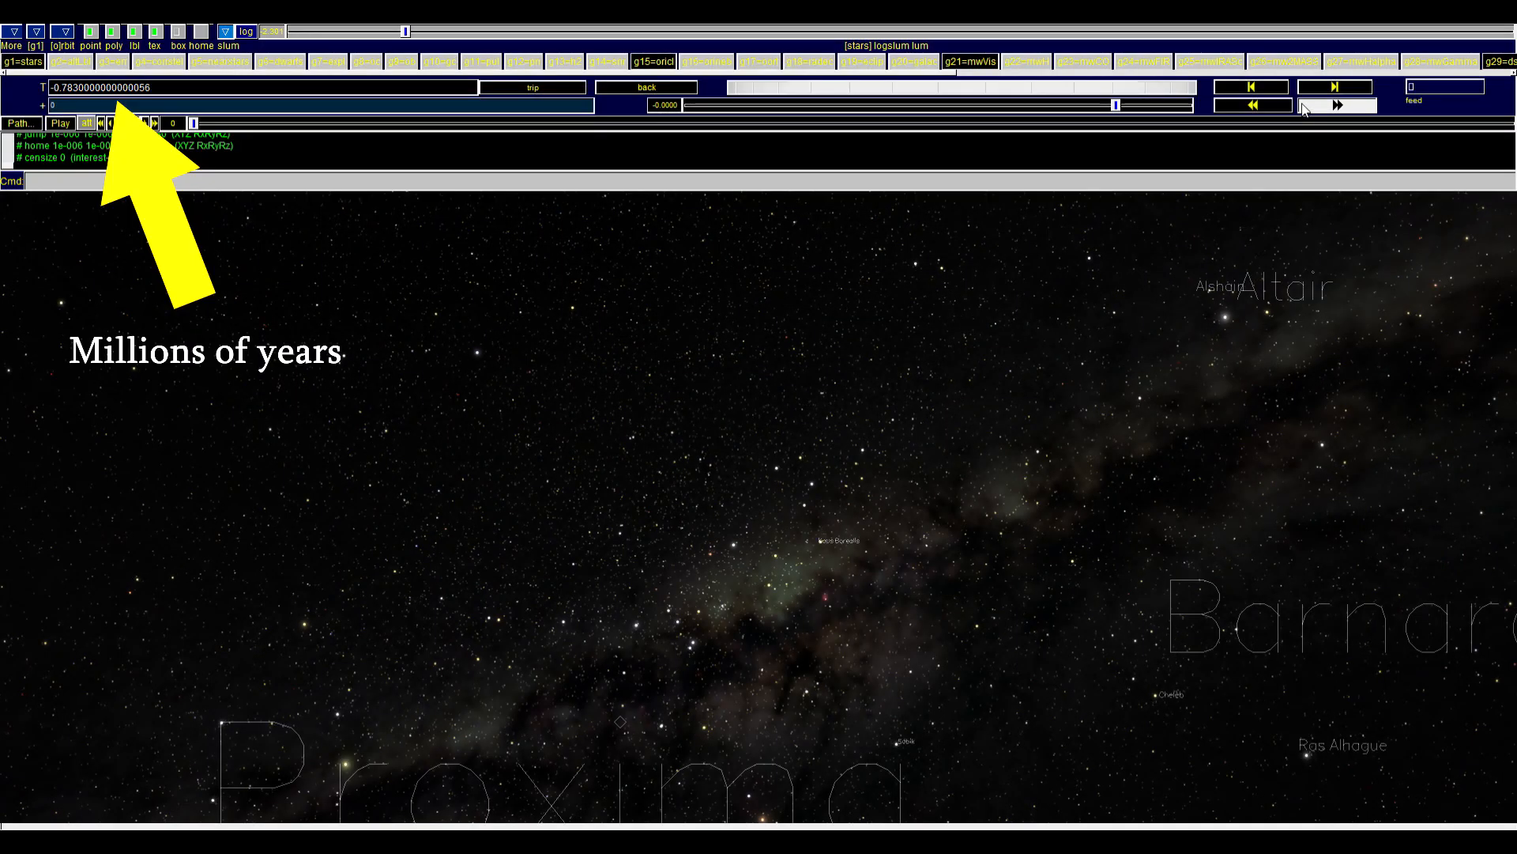
Step the Partiview time control forward three times, taking T from −0.78 to about 3.25 million years.
click(1337, 104)
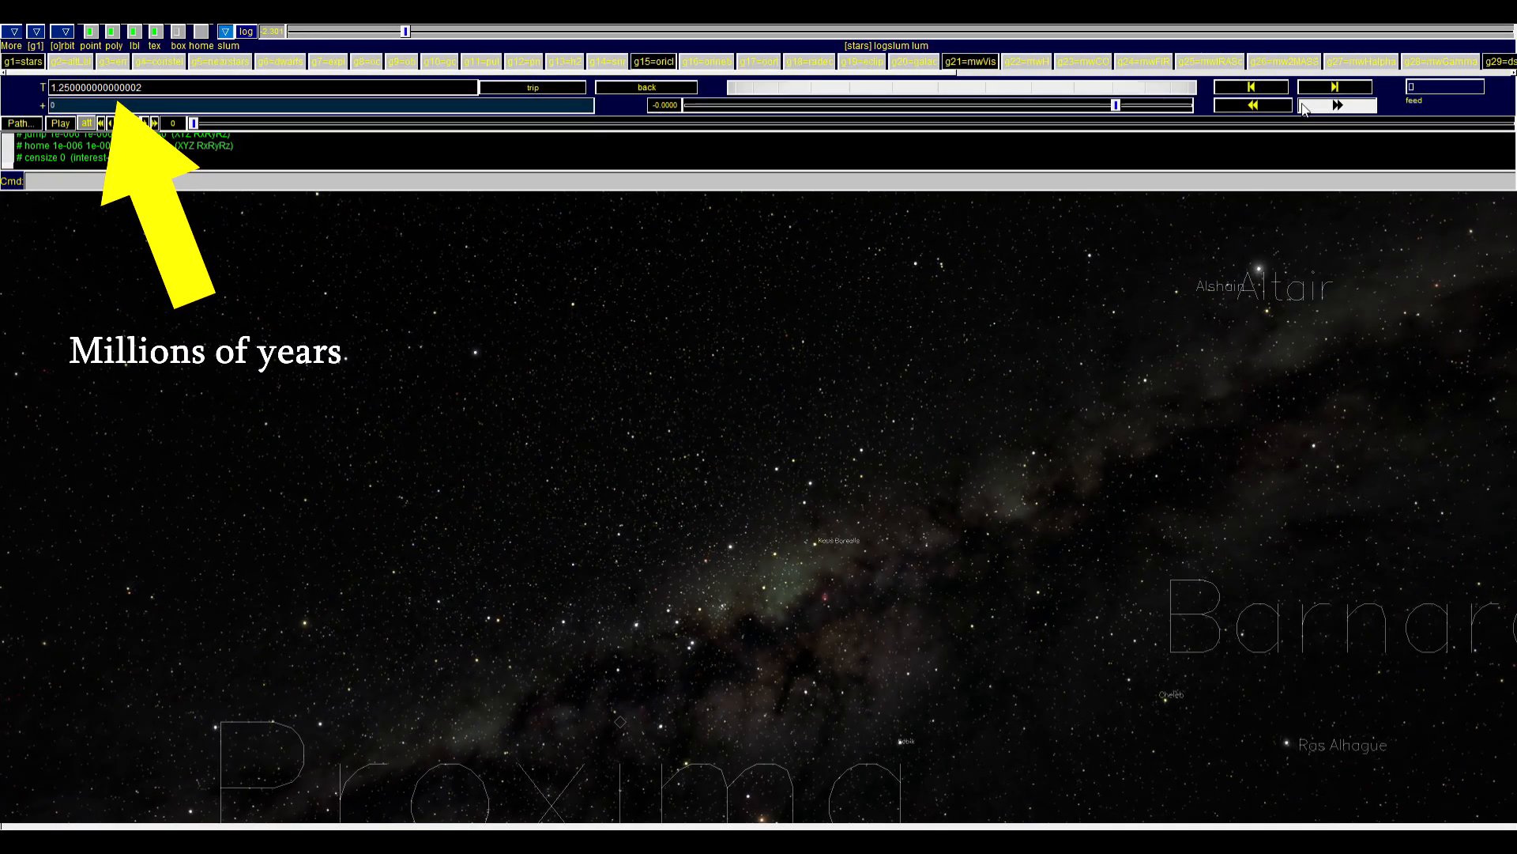
click(1337, 104)
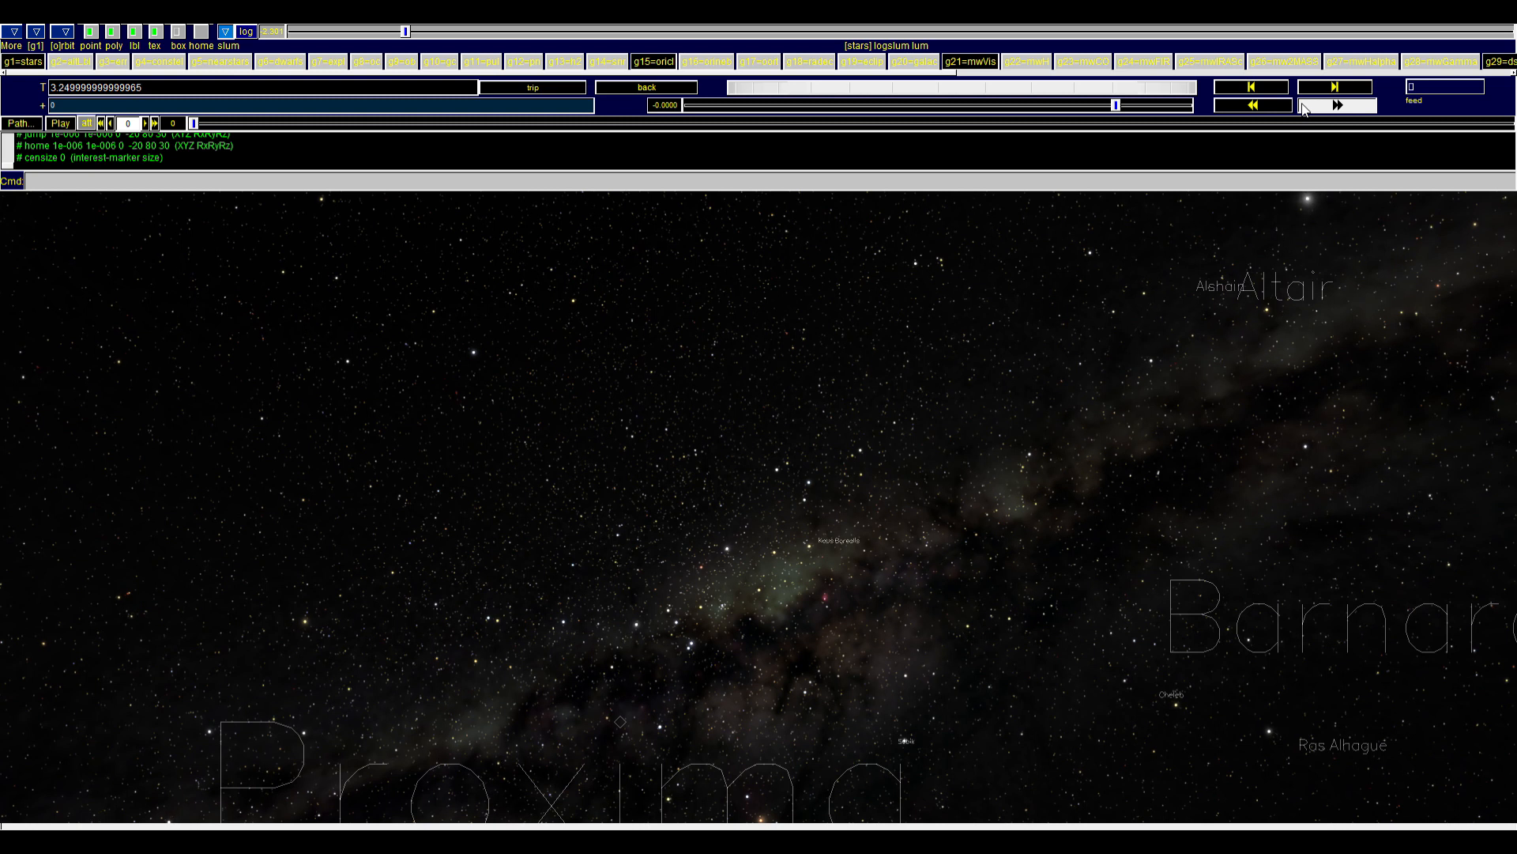
click(1337, 104)
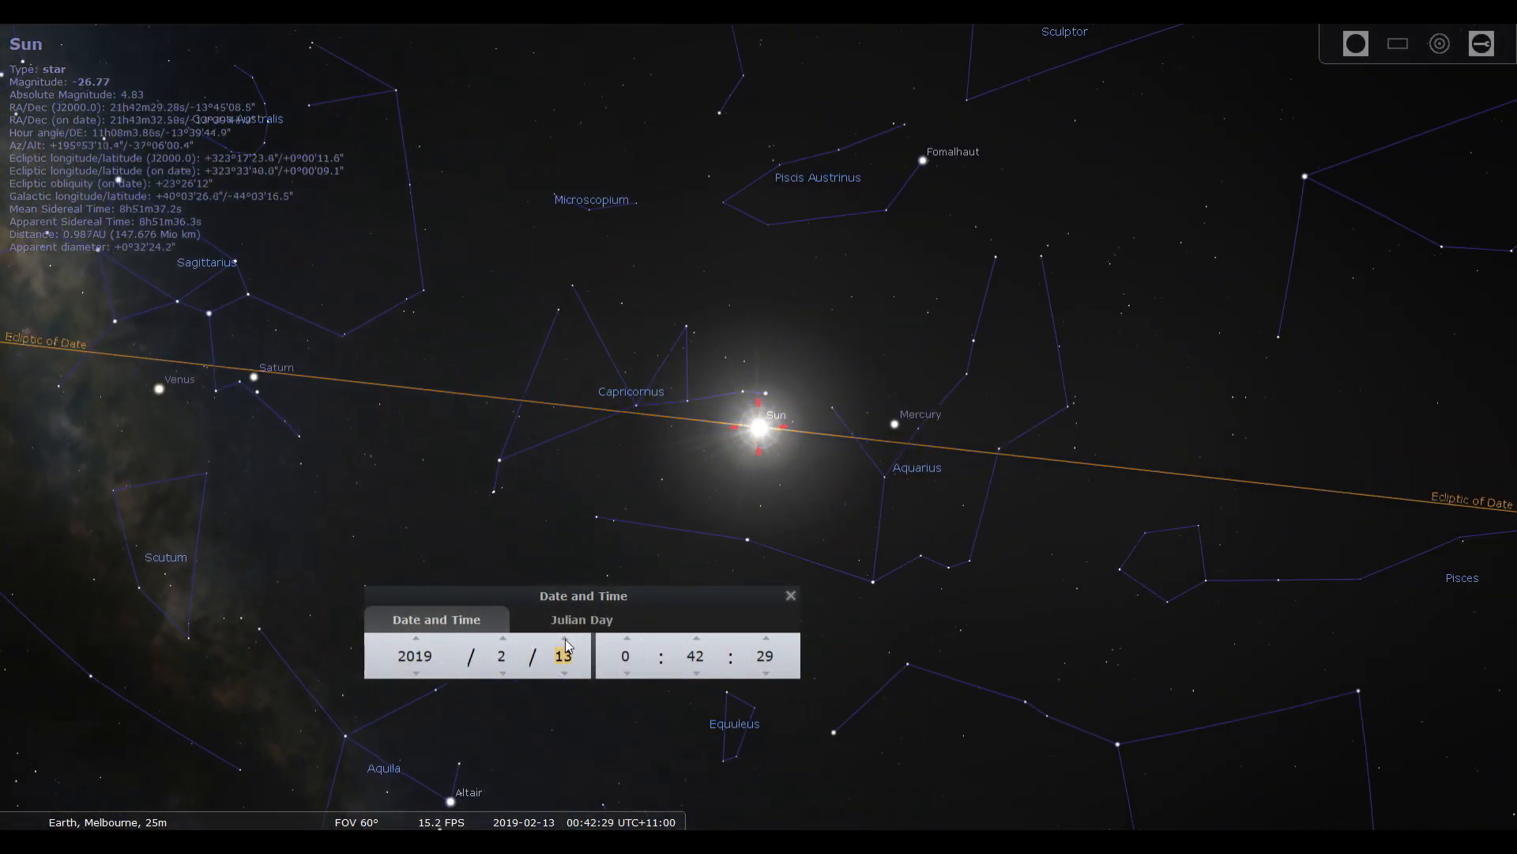
Advance the date through April, late May and mid June to 21 June 2019, moving the Sun toward Gemini.
click(501, 637)
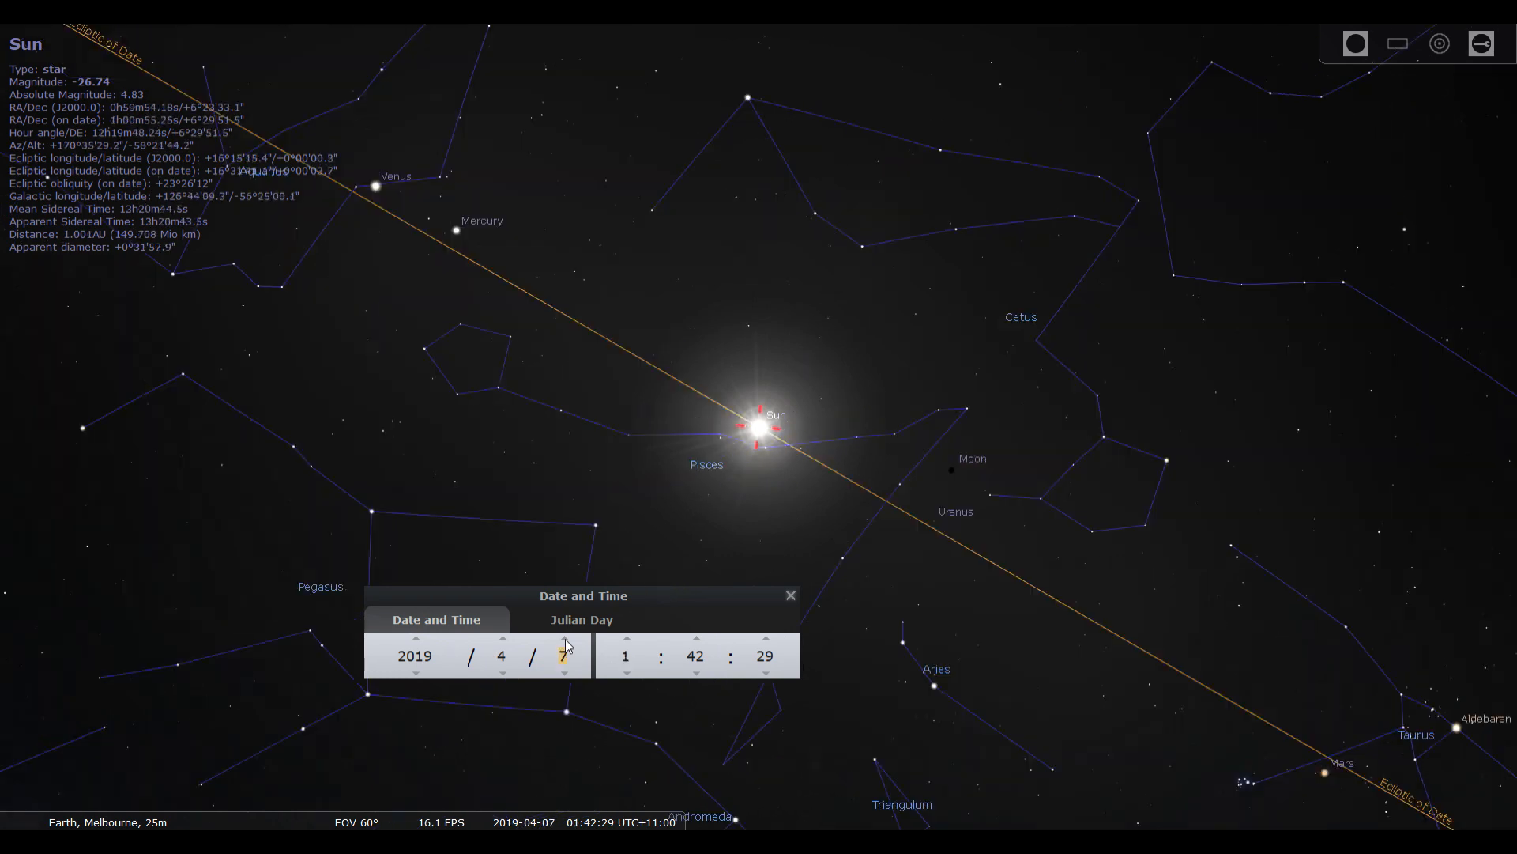
click(563, 637)
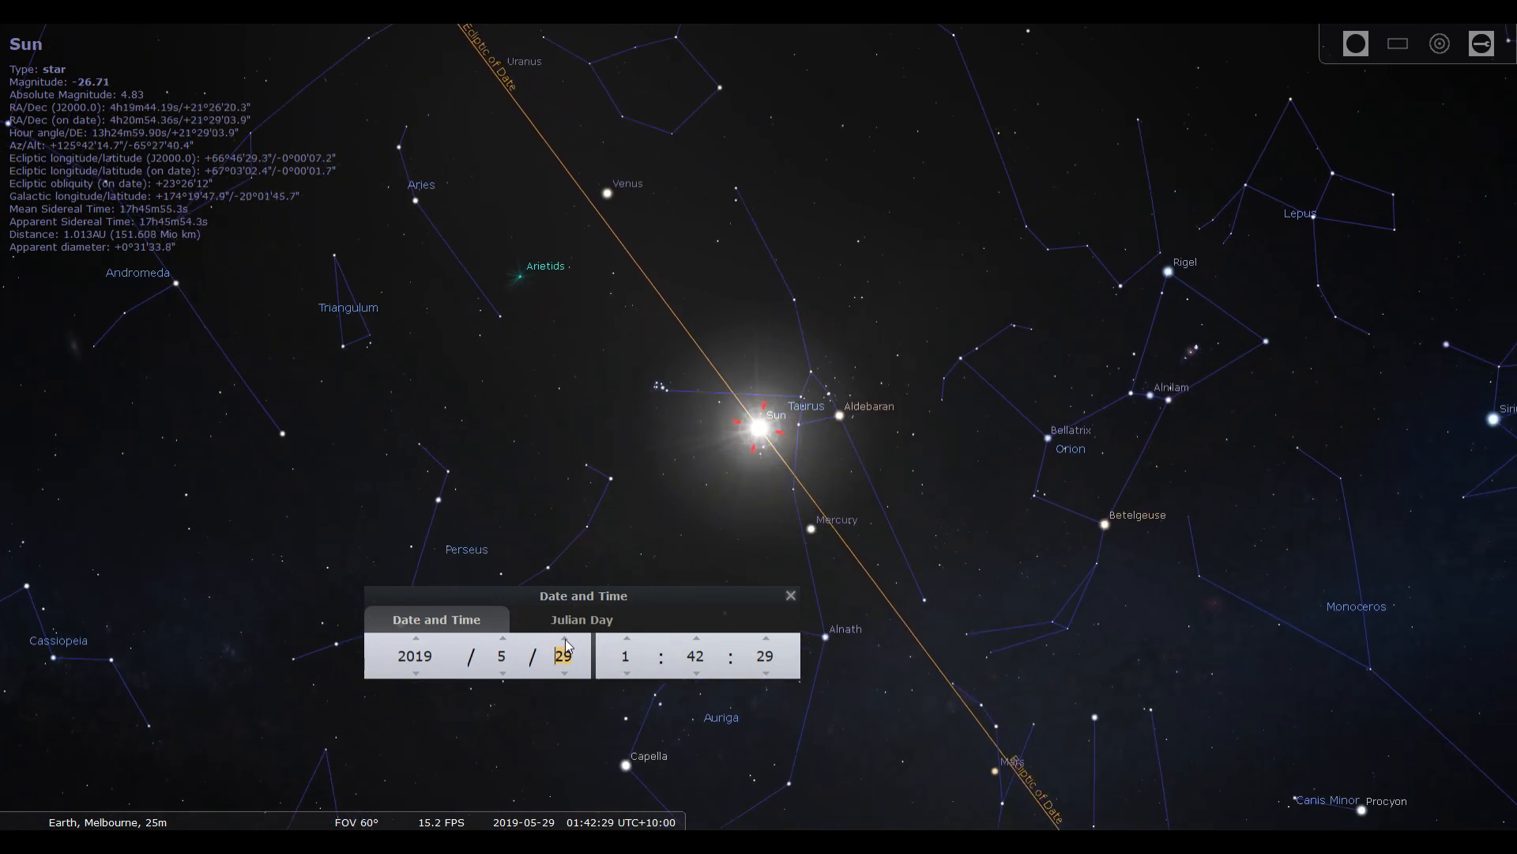
click(565, 637)
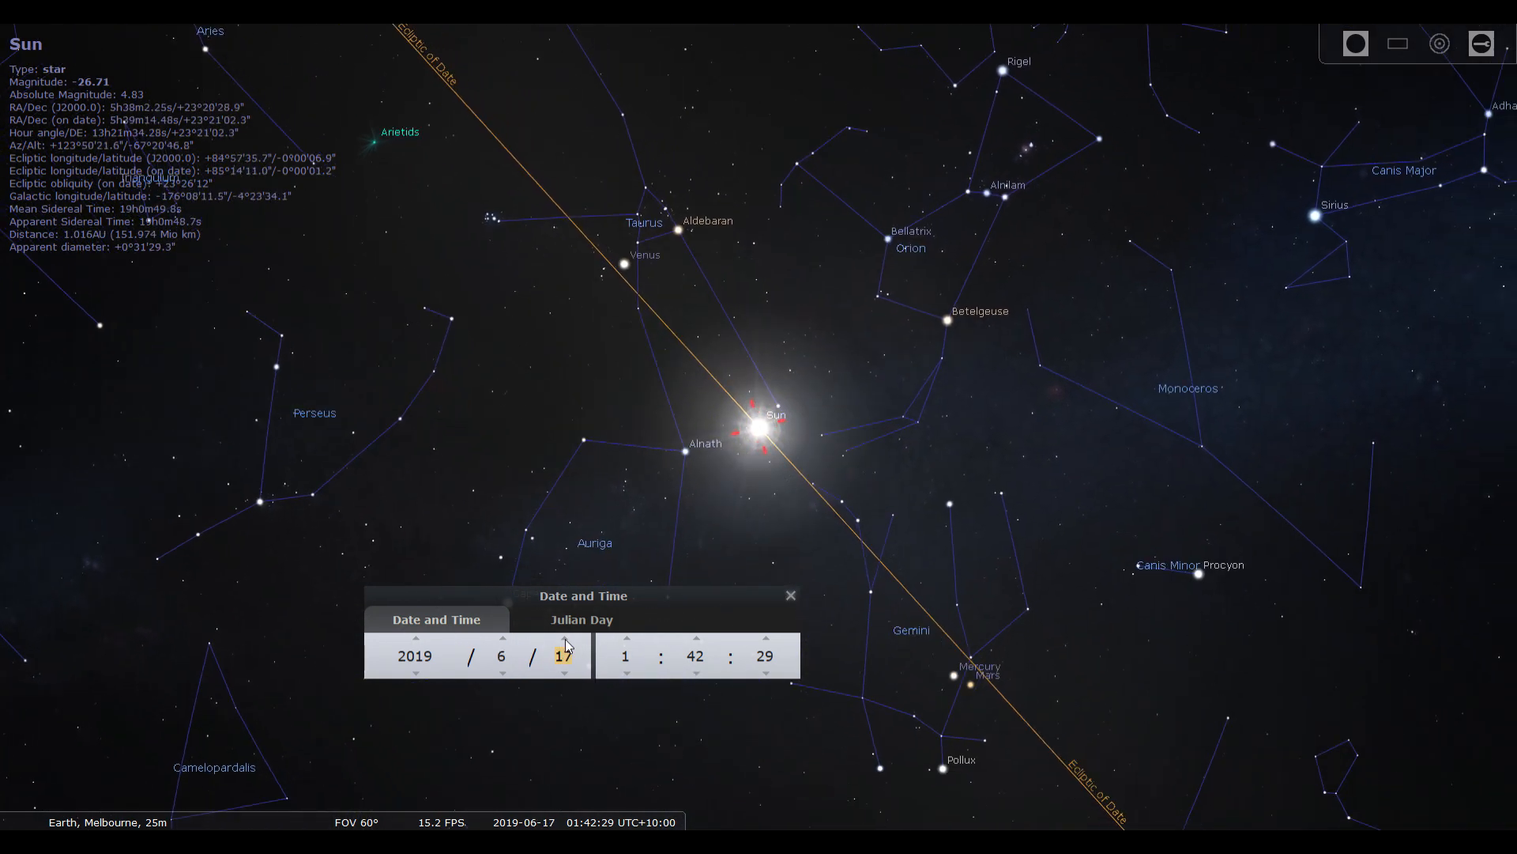
click(562, 640)
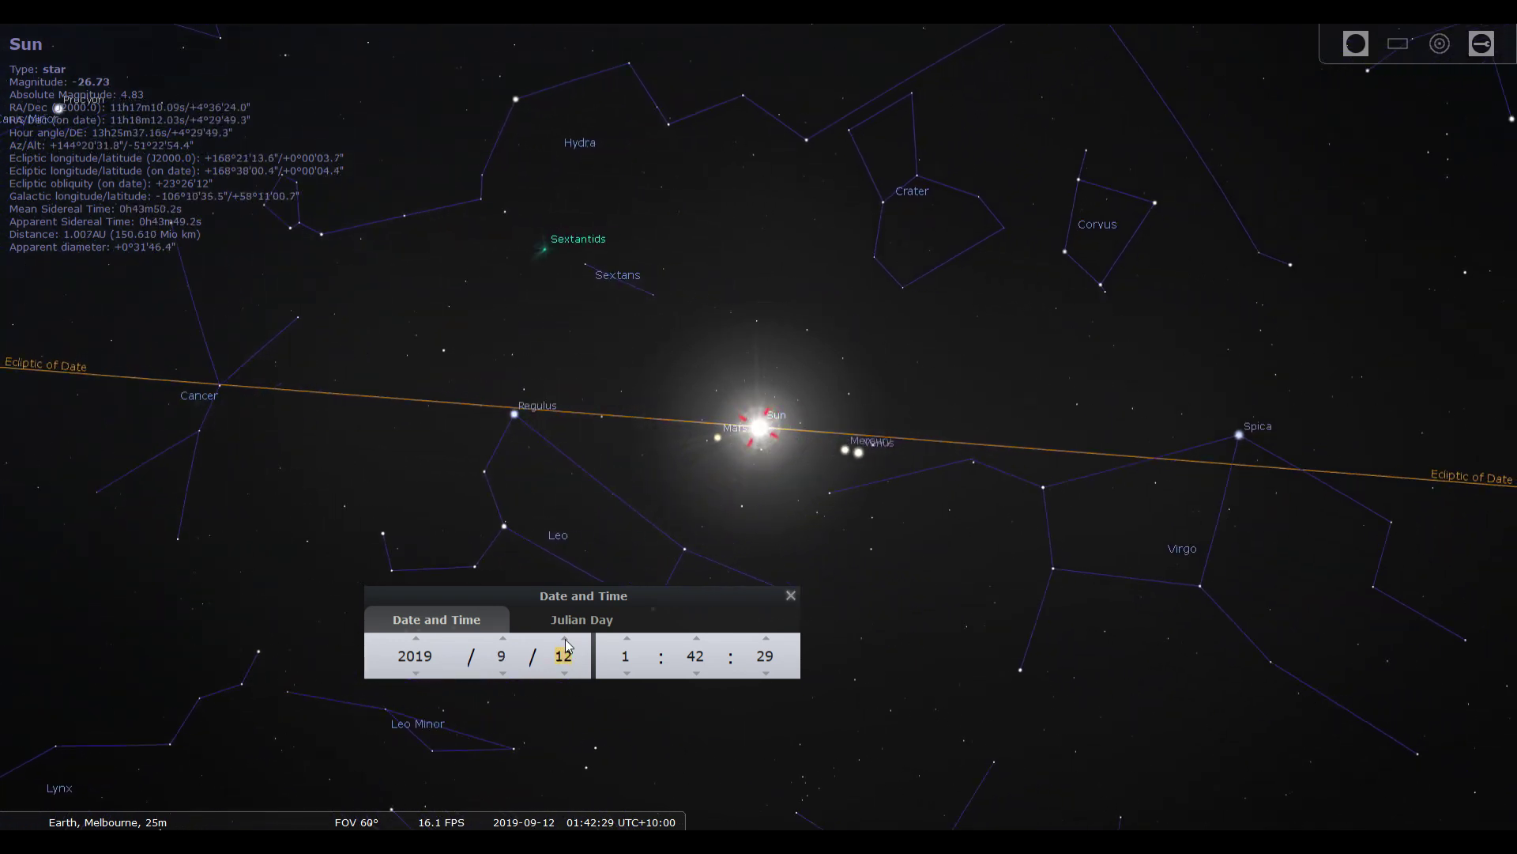
click(564, 640)
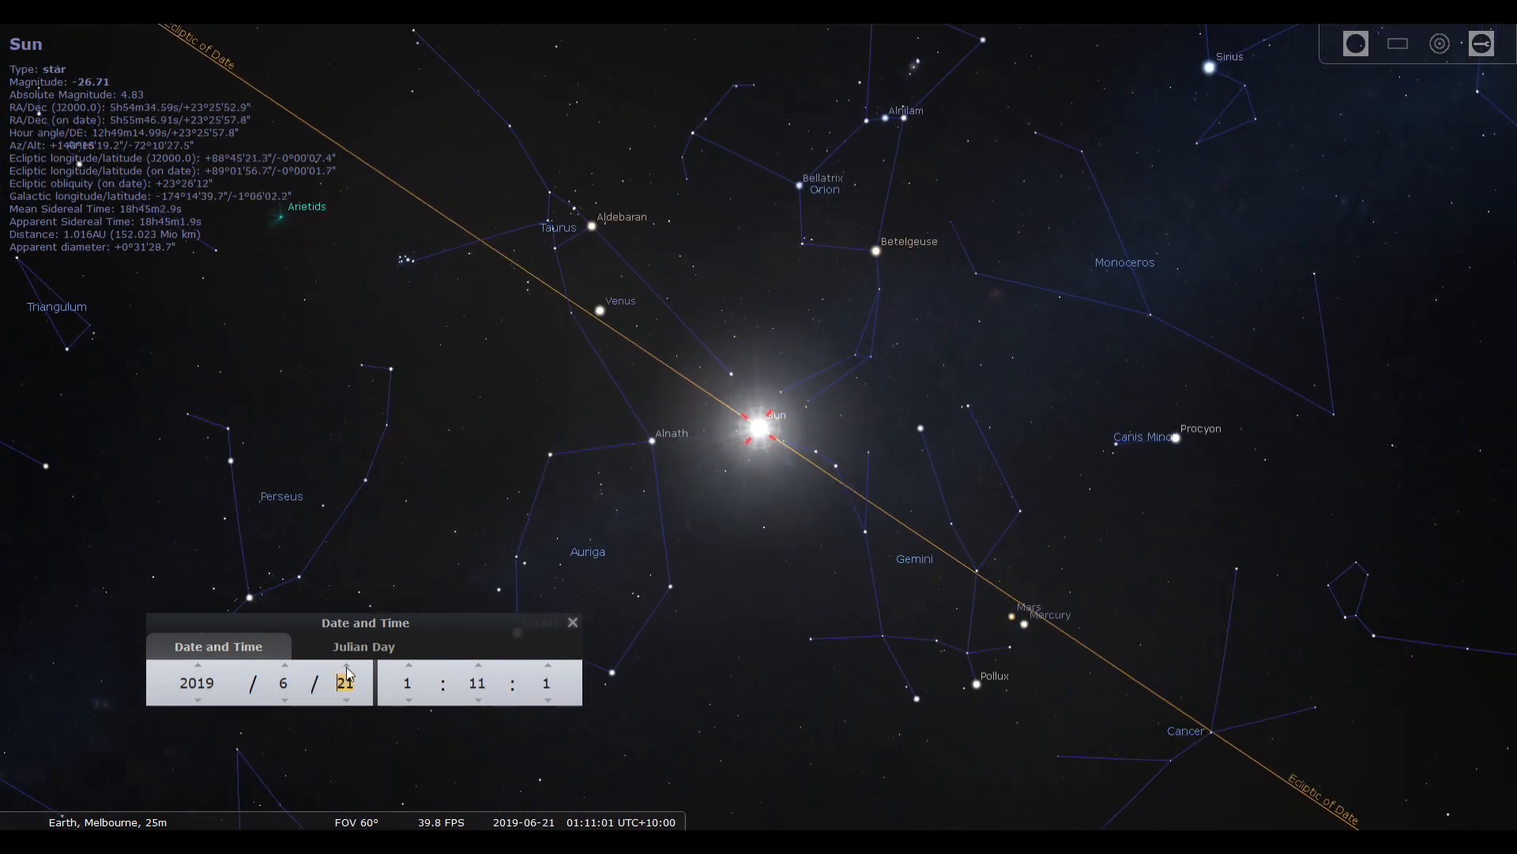
Advance the day from 21 June through early and mid July to 24 July 2019, carrying the Sun into Cancer.
click(346, 667)
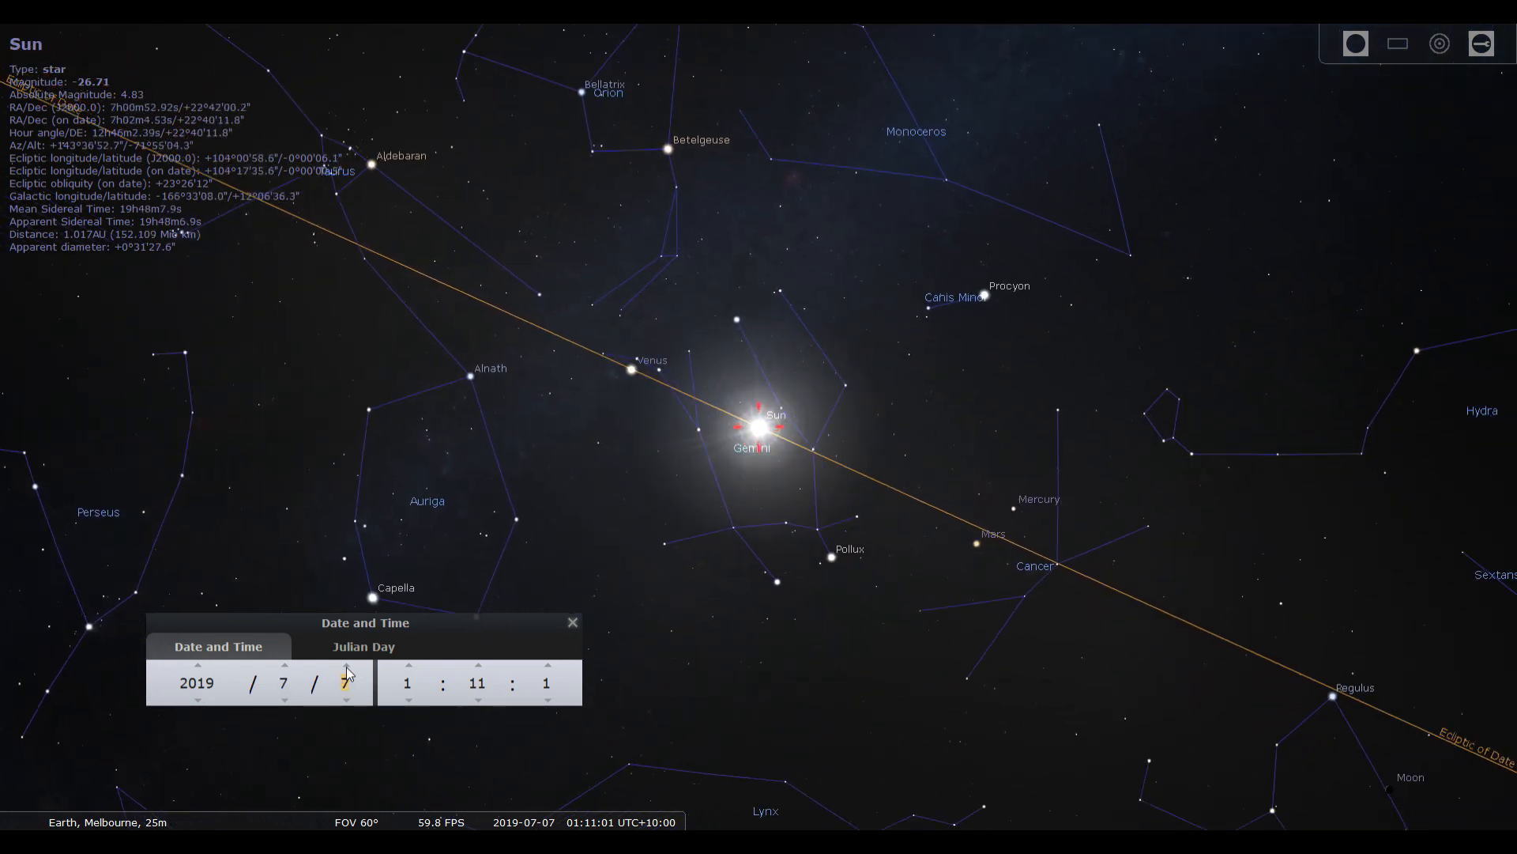
click(346, 667)
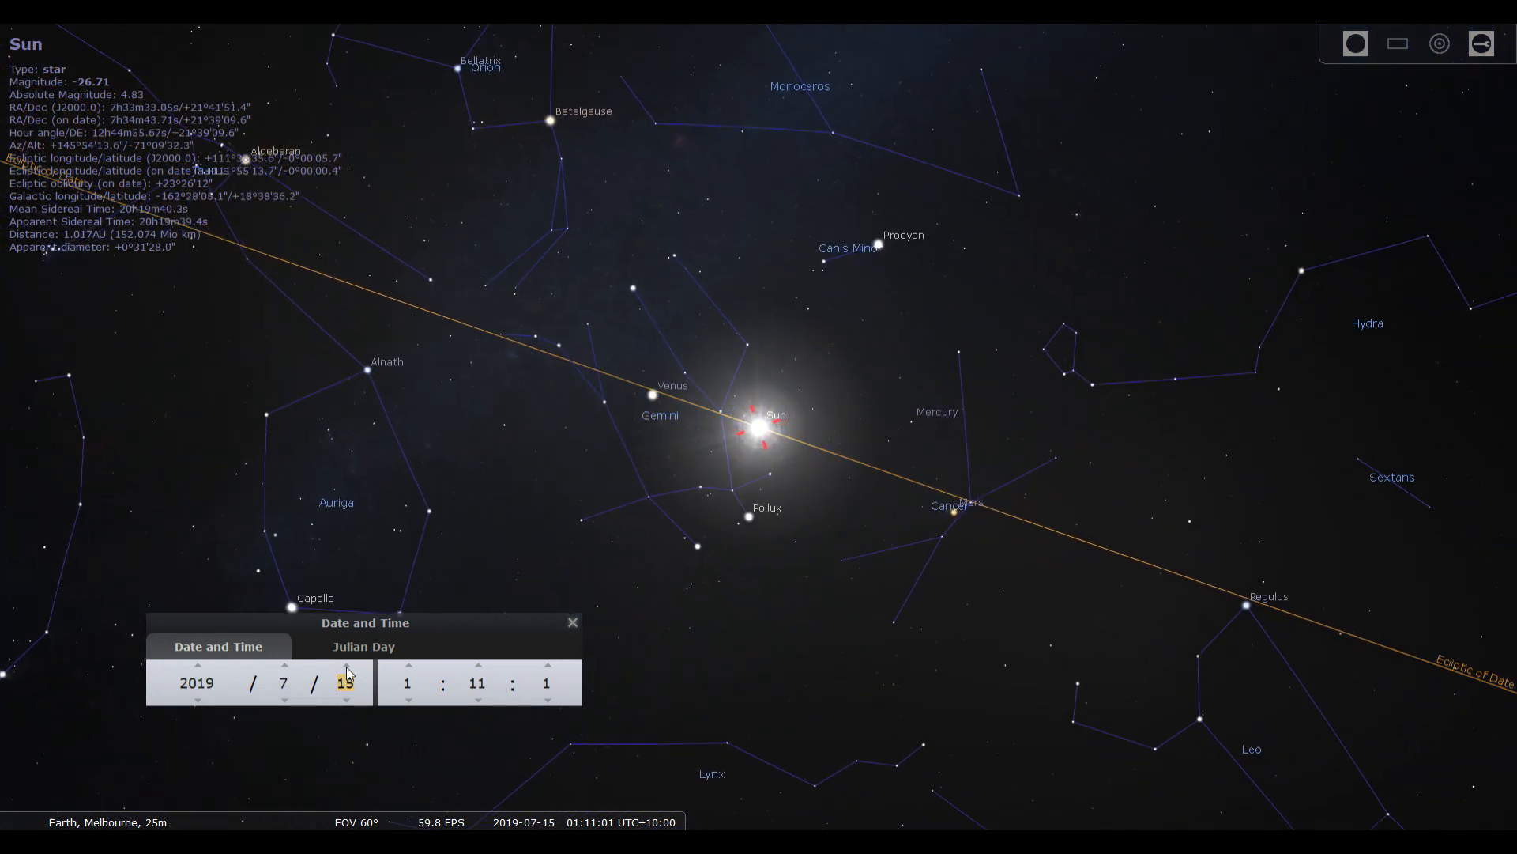
click(346, 666)
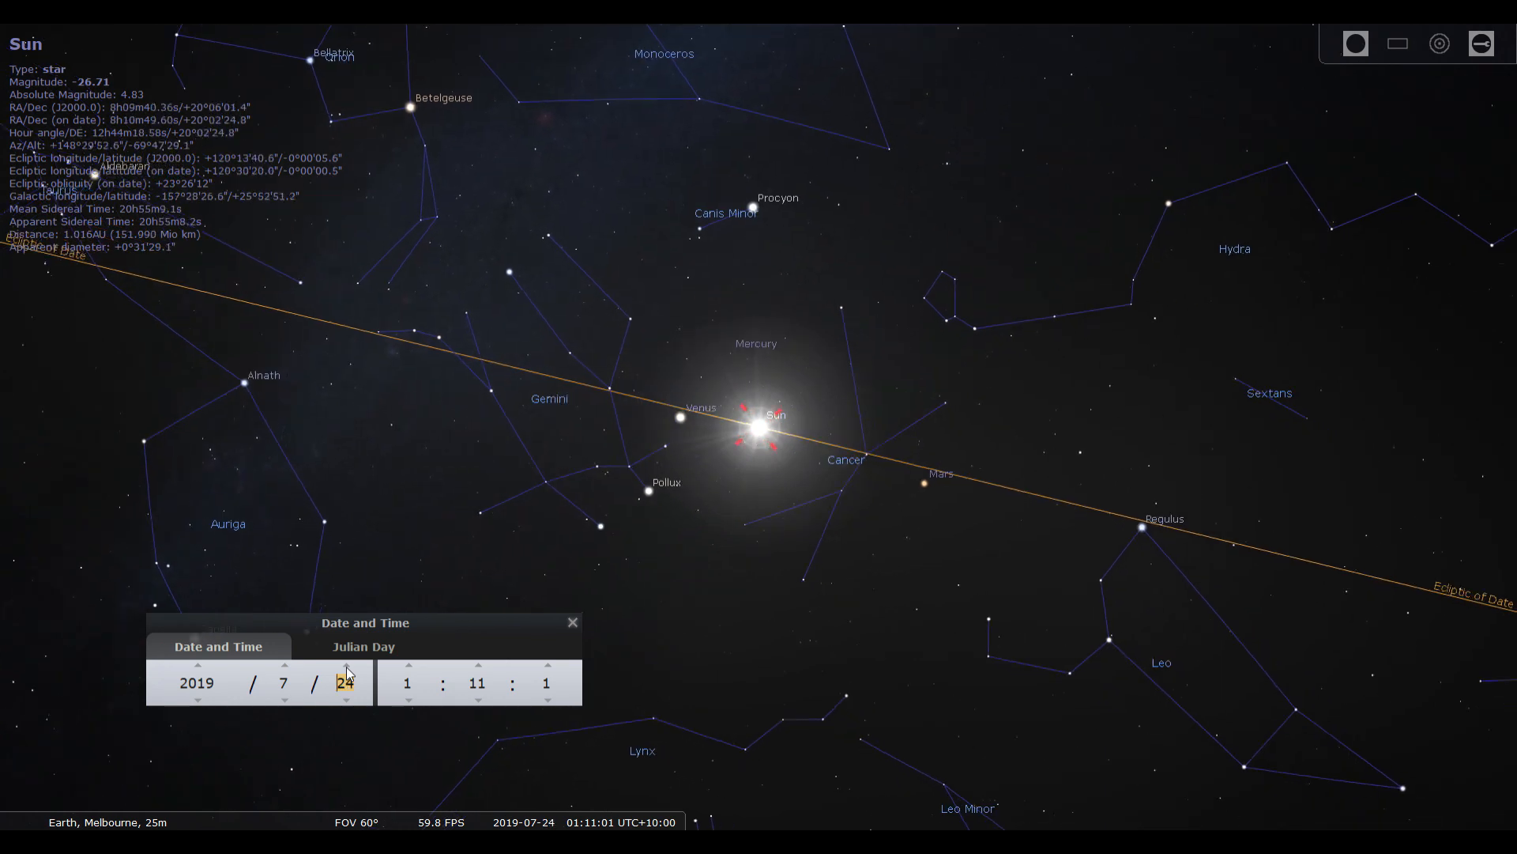